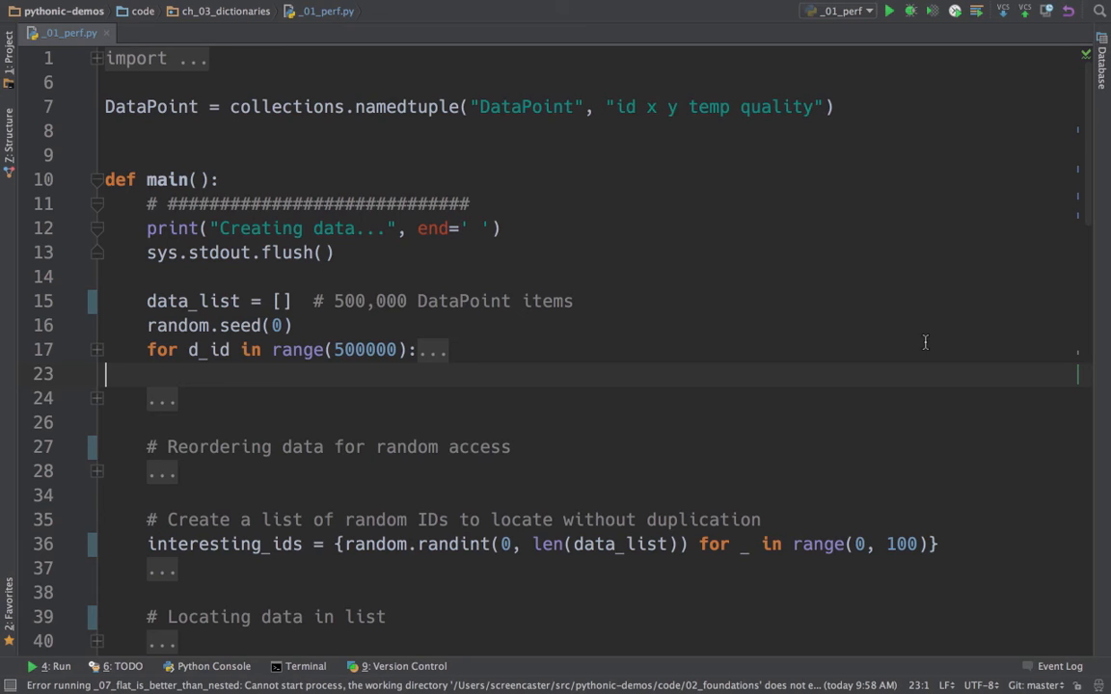
mouse_move(405, 147)
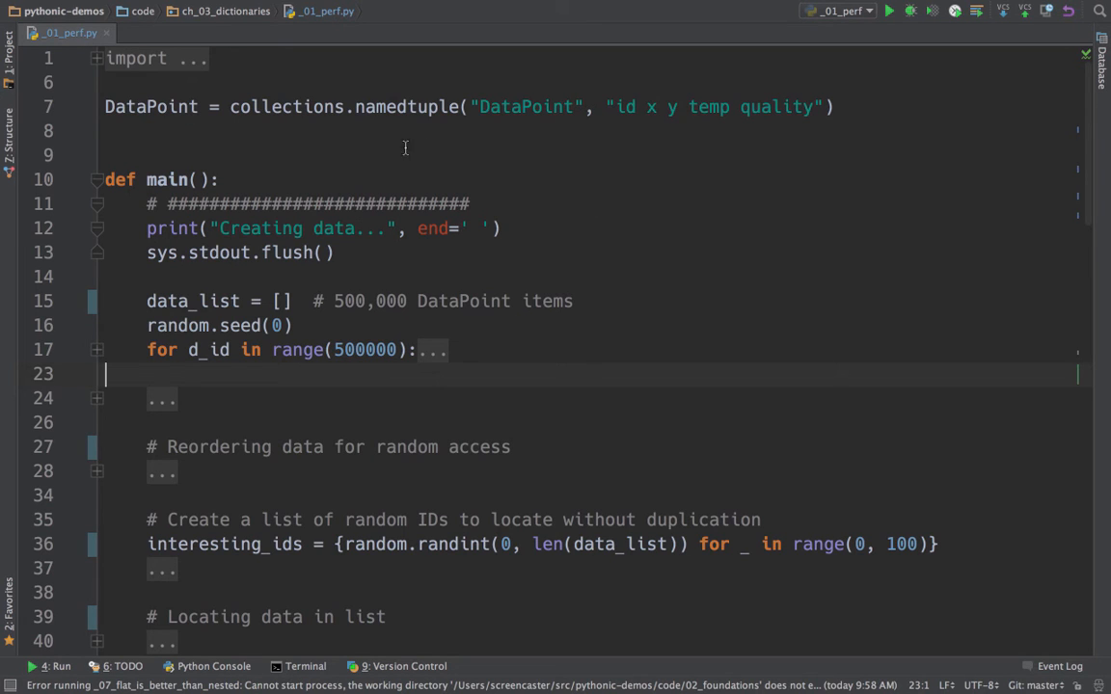
Change the line 35 comment to describe interesting_ids as a set of random IDs, not a list
double_click(150, 106)
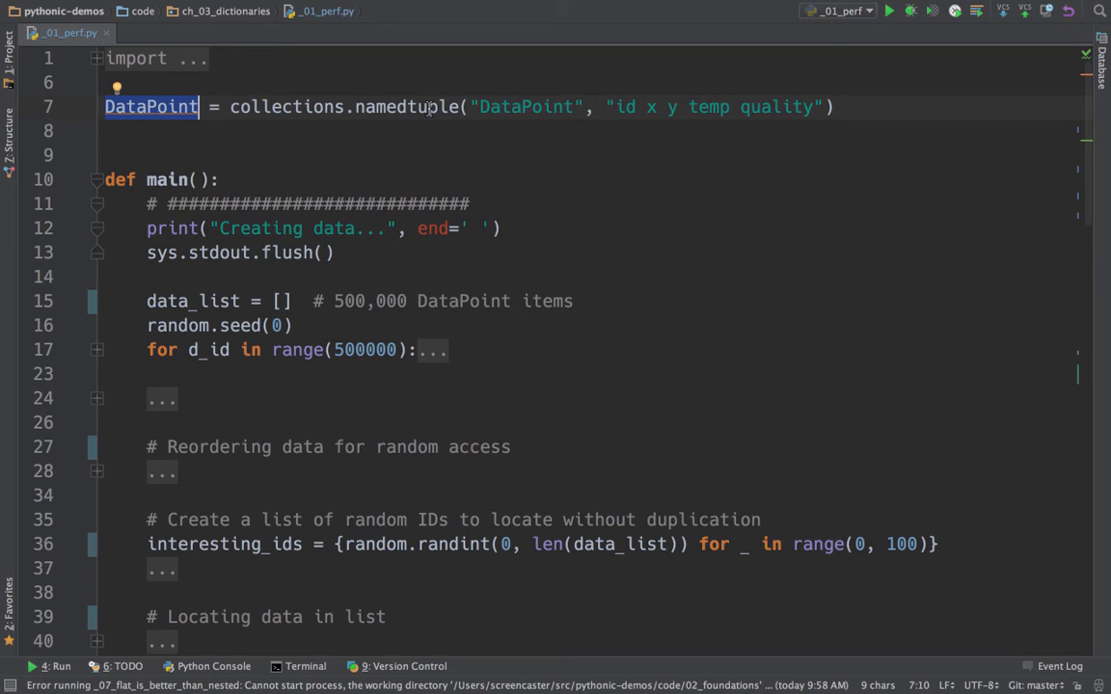
left_click(622, 106)
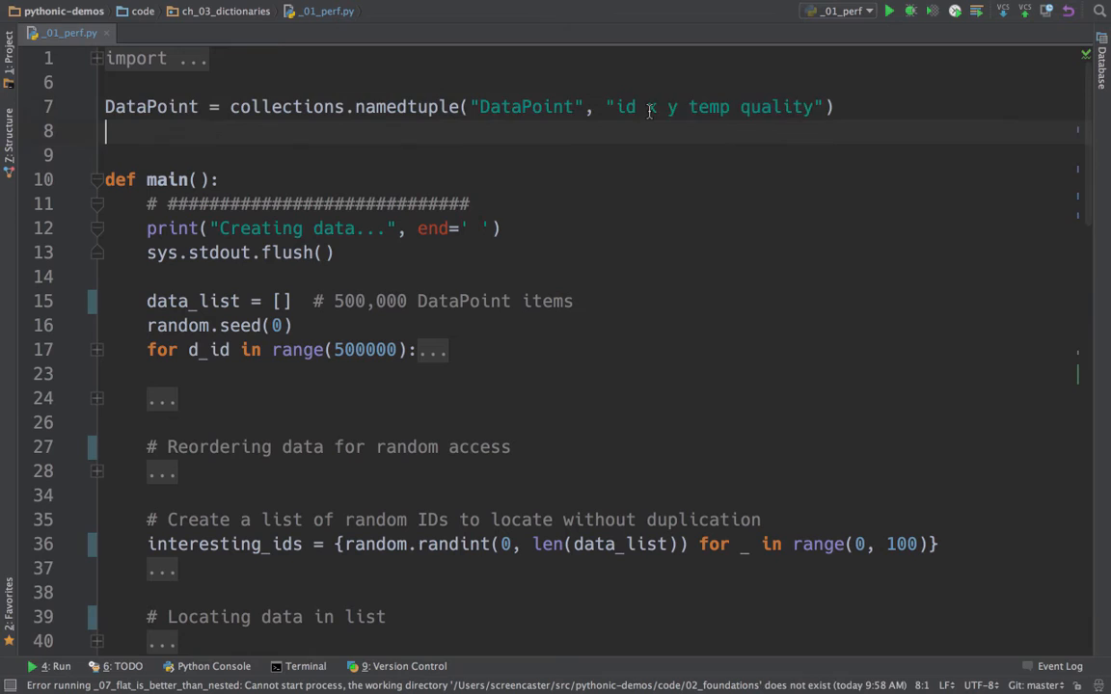
left_click(669, 106)
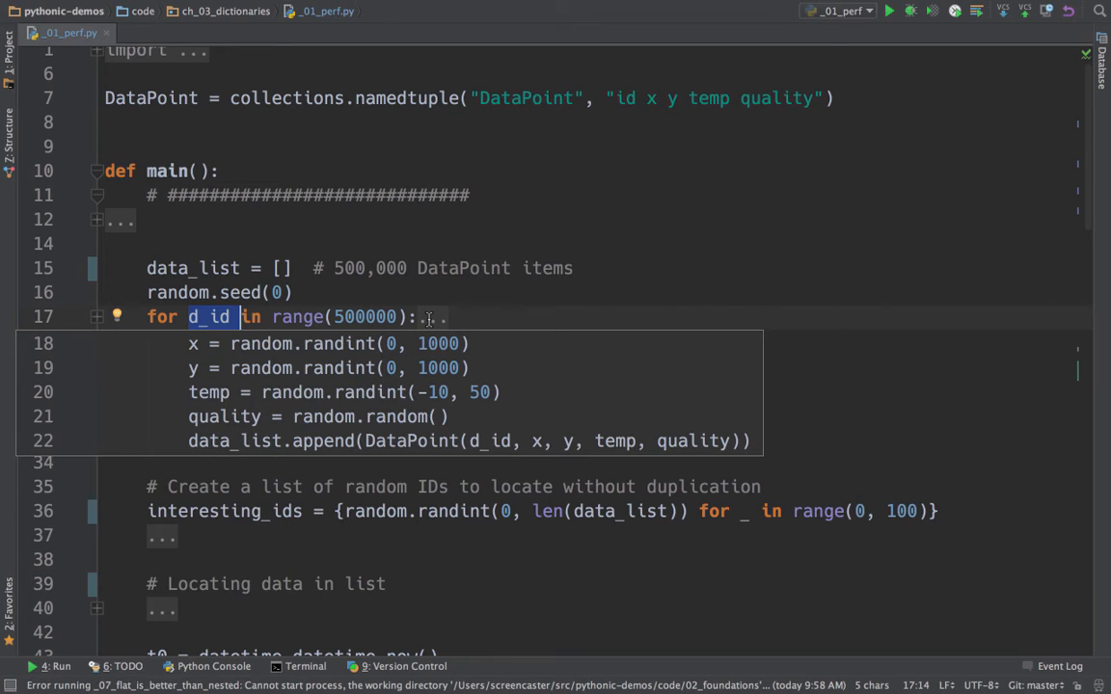
left_click(96, 316)
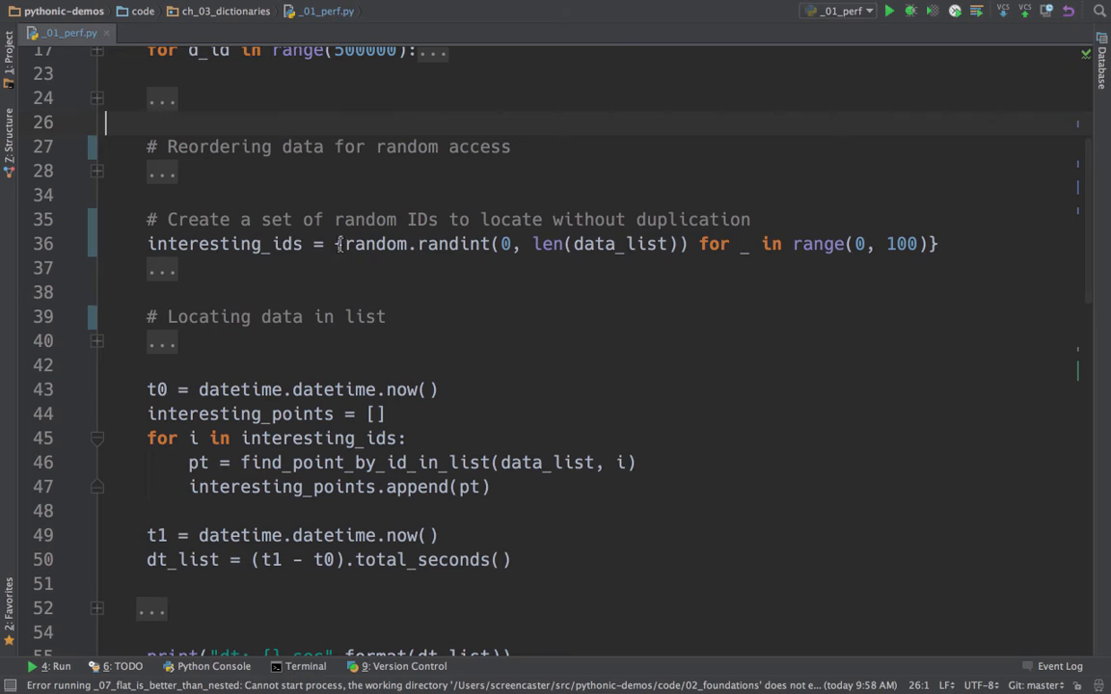
left_click(338, 243)
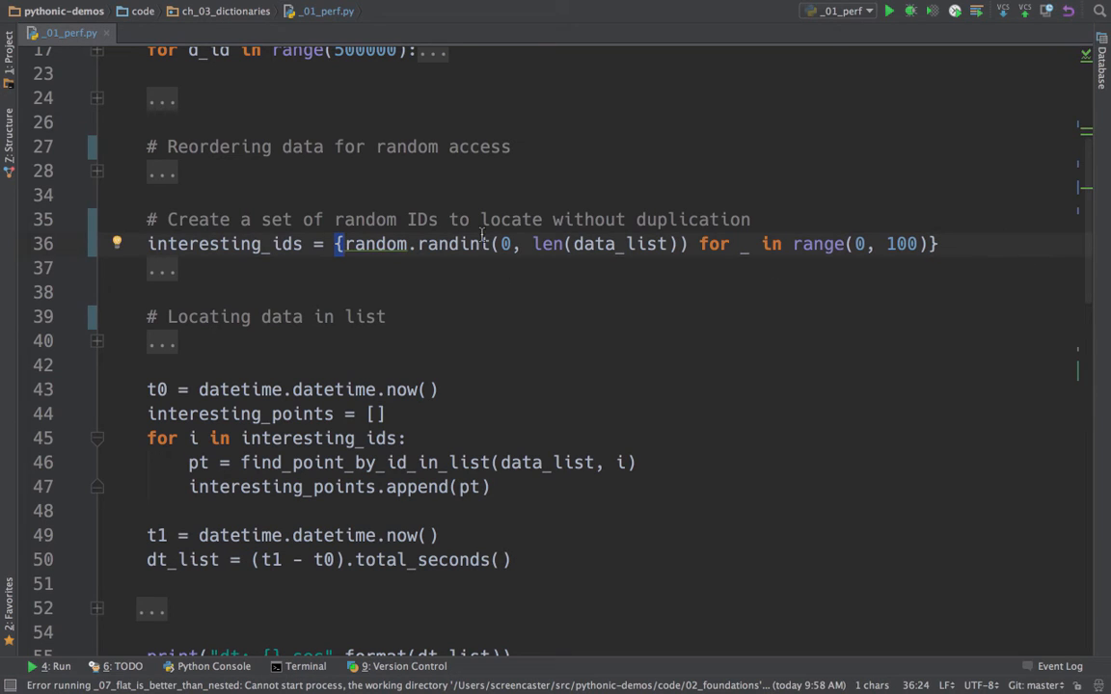
left_click_drag(307, 243, 699, 243)
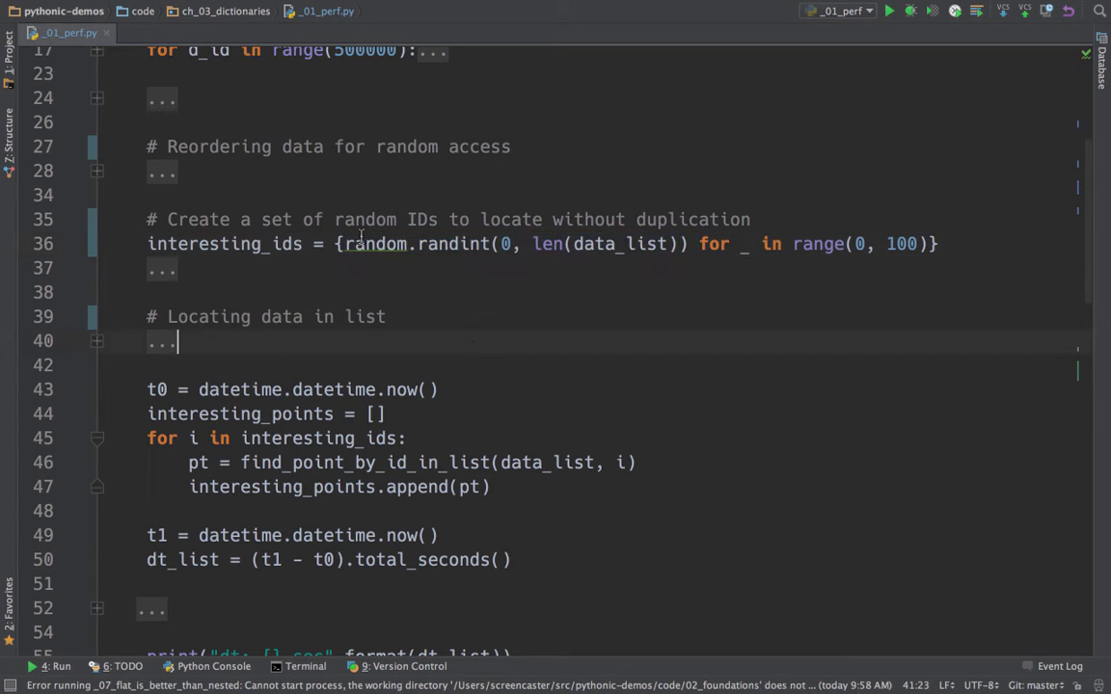
double_click(454, 243)
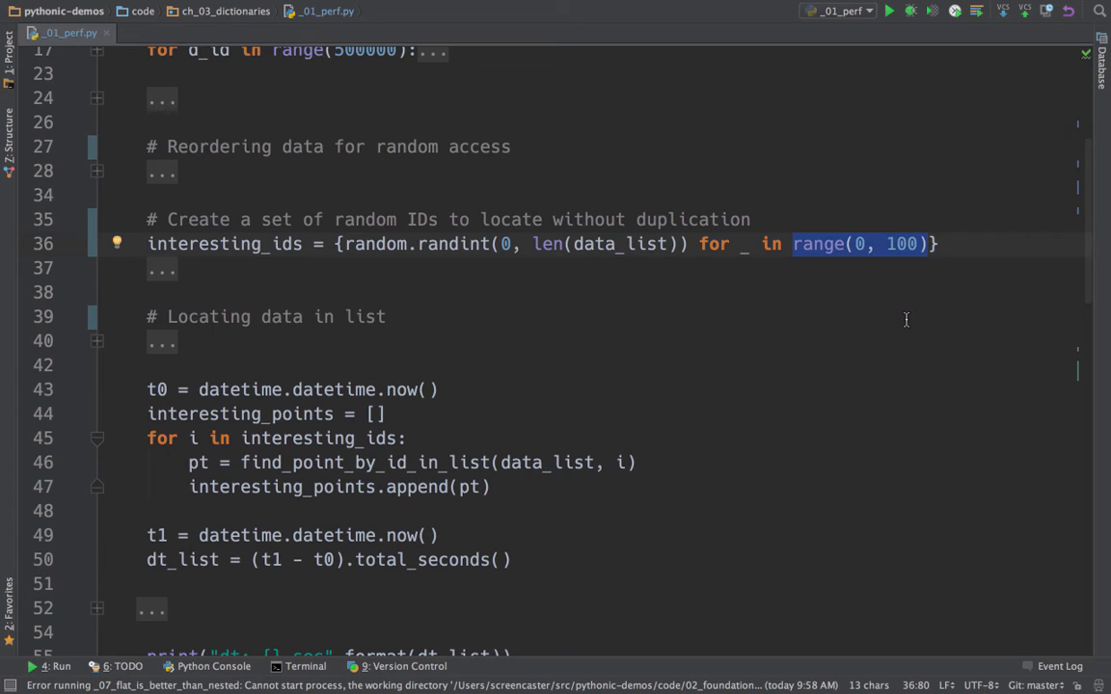
mouse_move(735, 243)
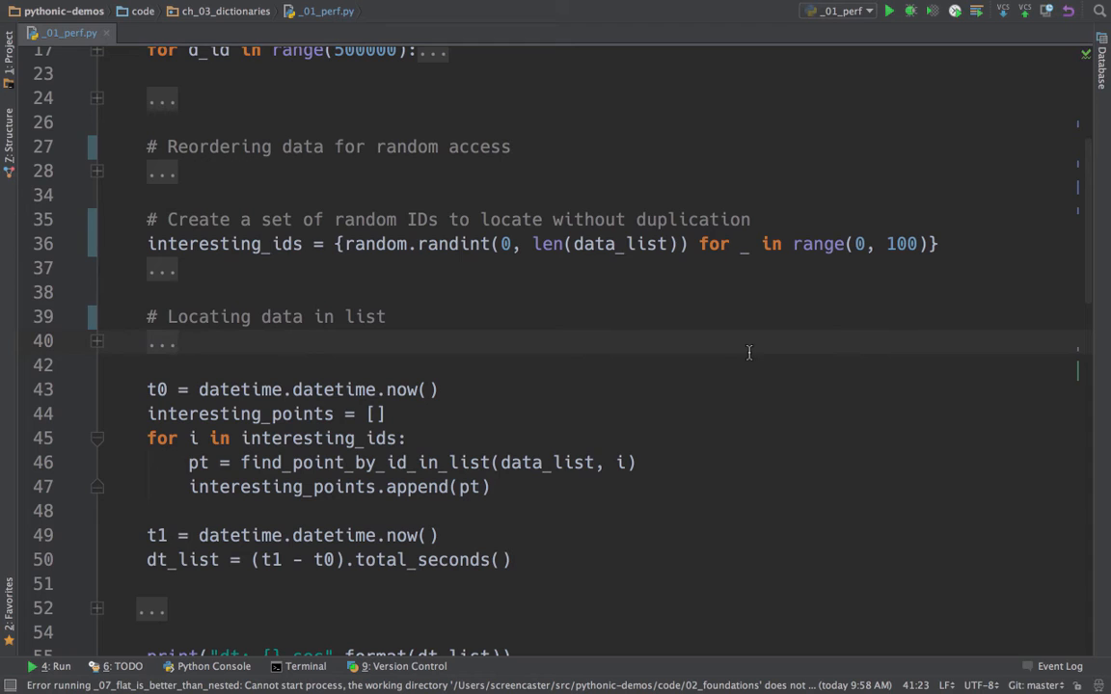
left_click(744, 243)
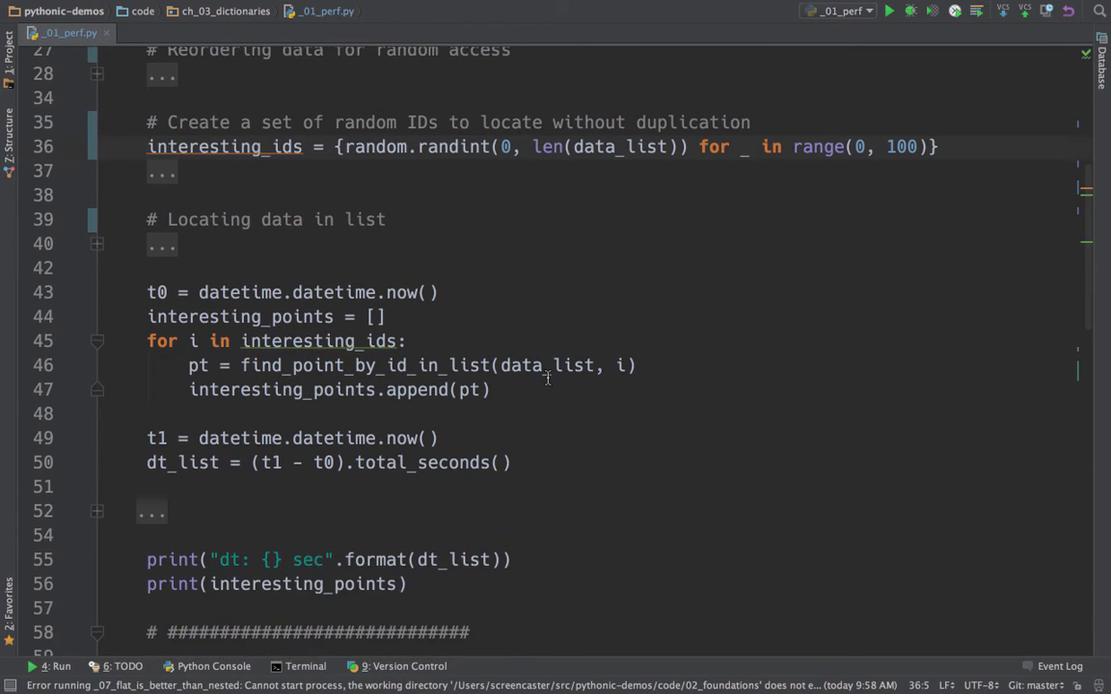
mouse_move(243, 252)
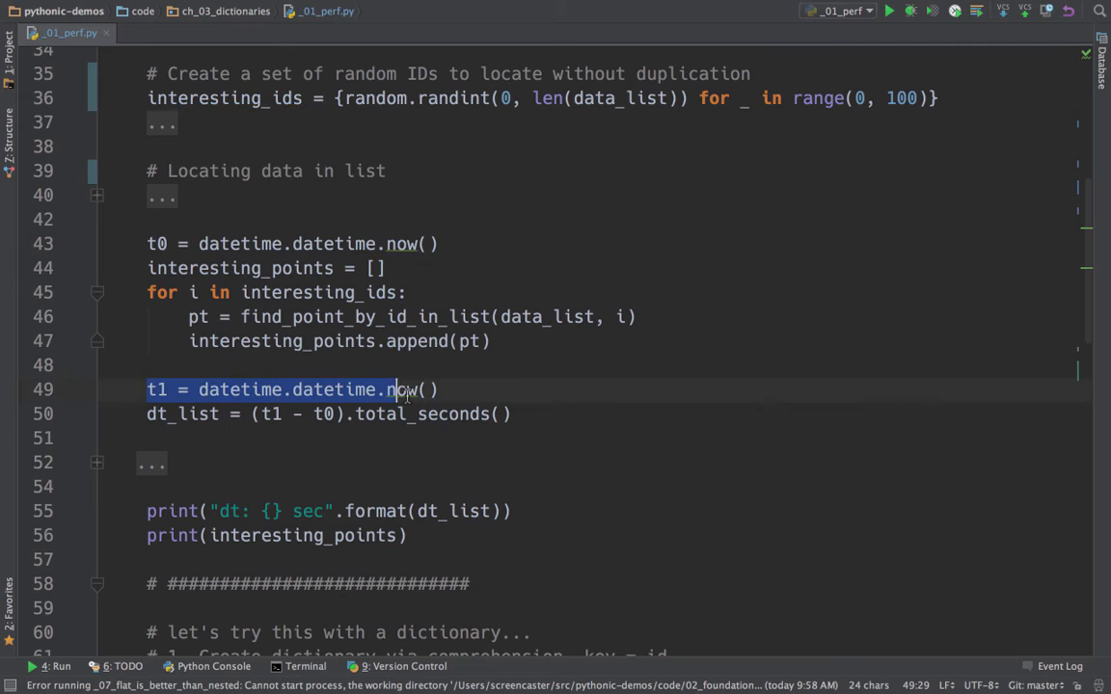
left_click(434, 414)
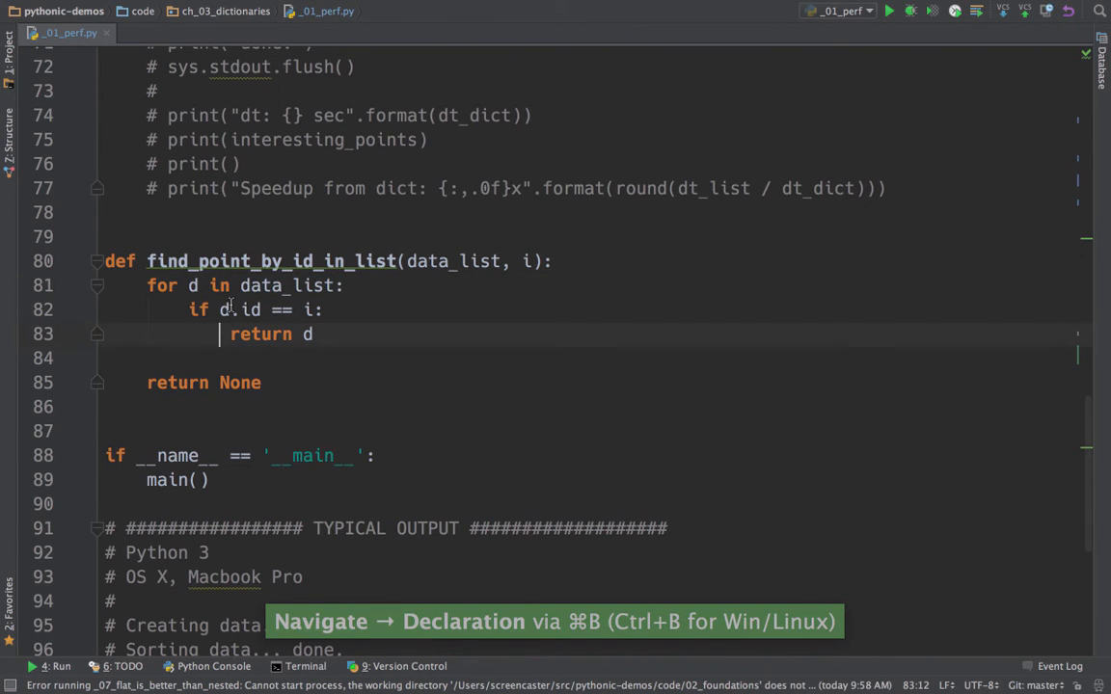
double_click(248, 310)
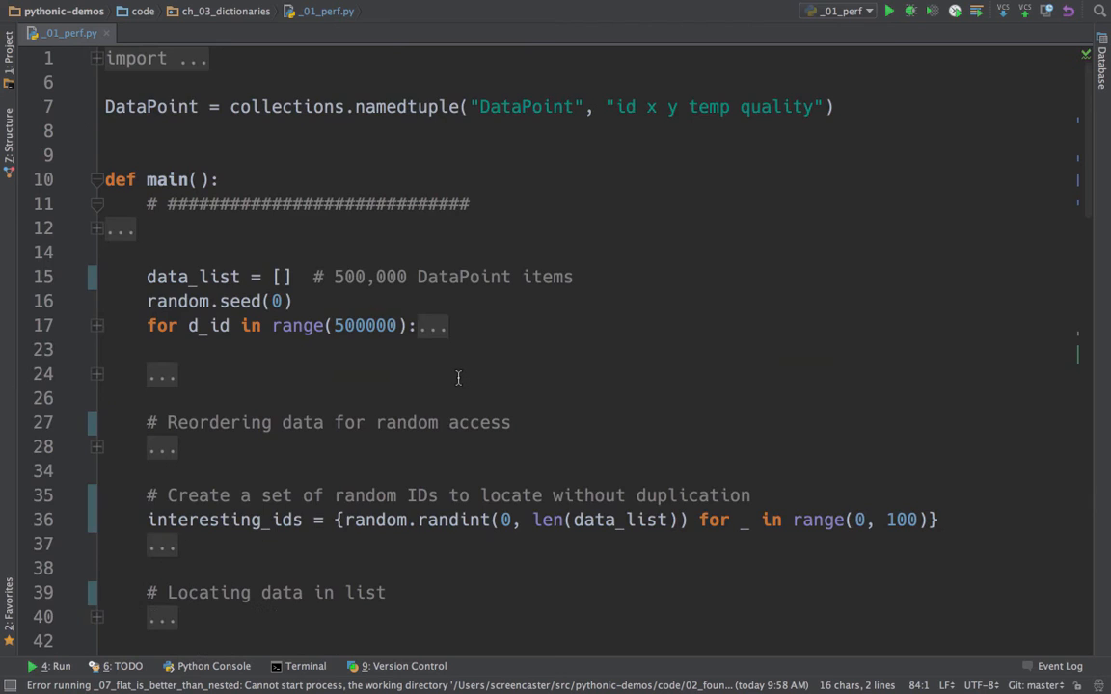
Run _01_perf, highlight the 7.952352-second list lookup duration, and rerun the script
scroll("down", 3)
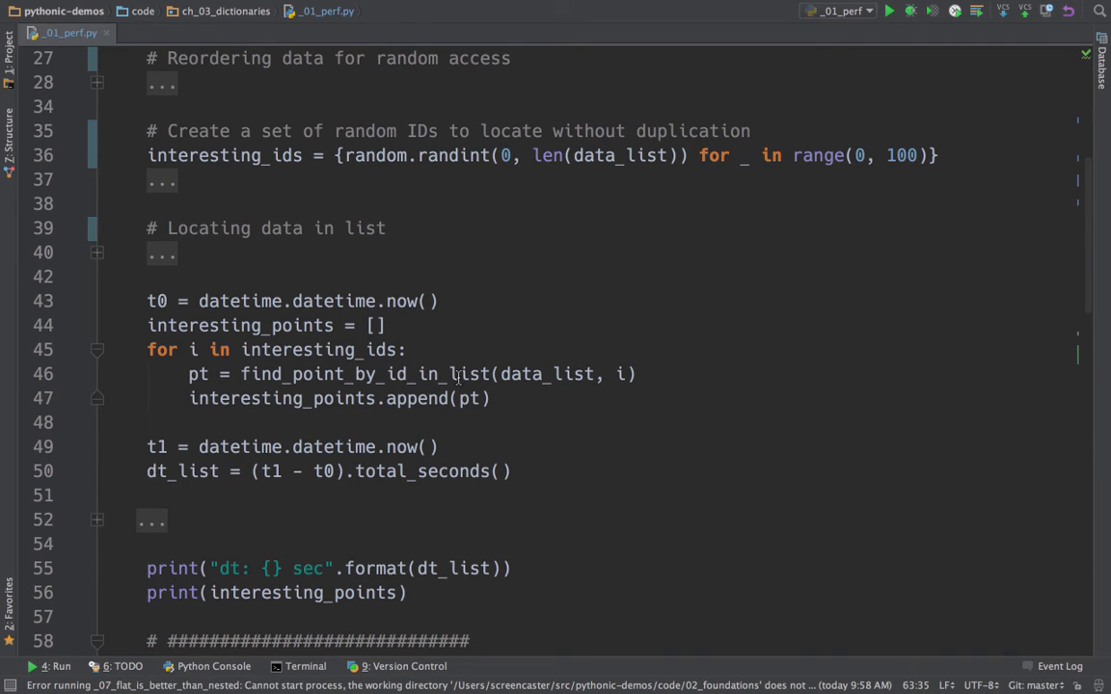
left_click(888, 11)
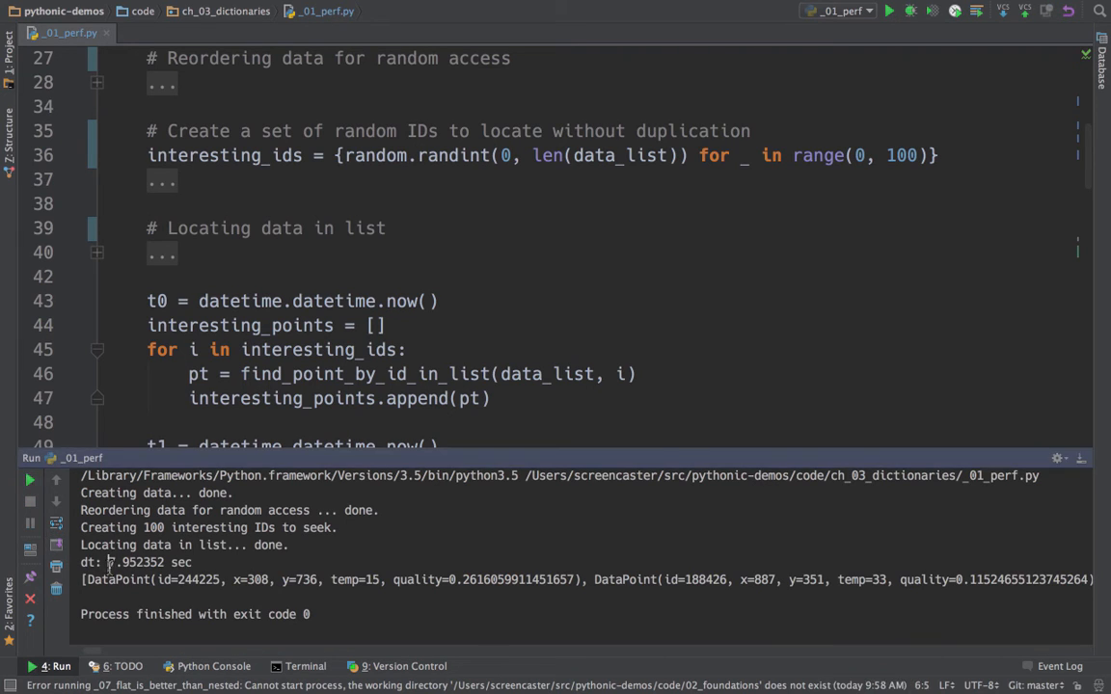
left_click_drag(108, 562, 193, 562)
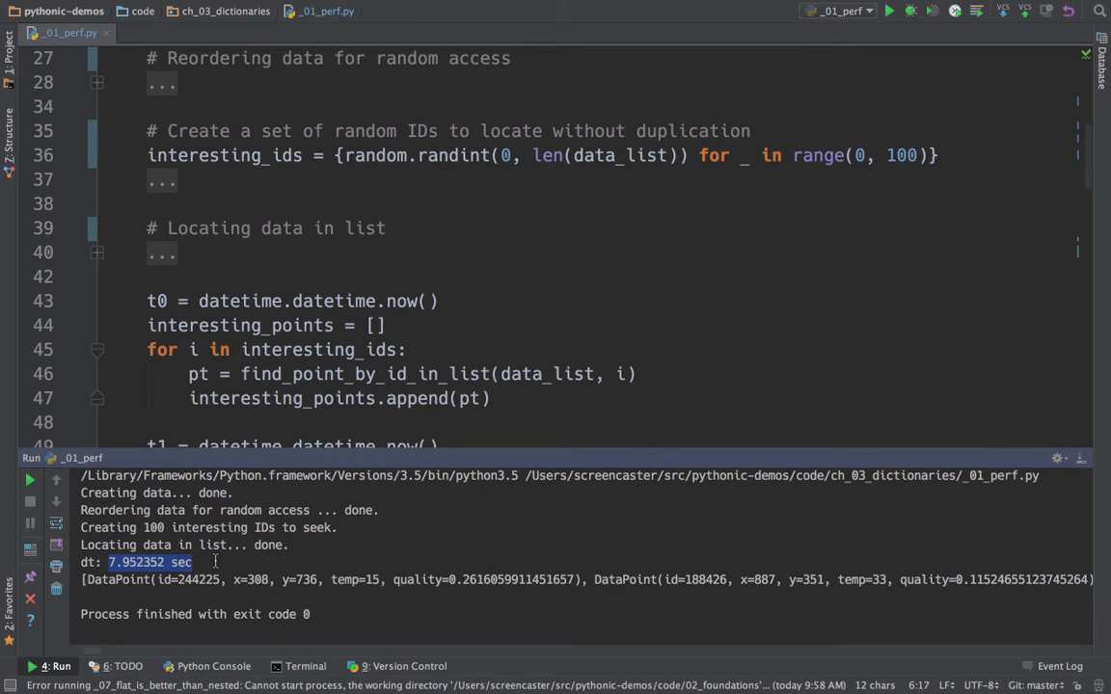
mouse_move(489, 554)
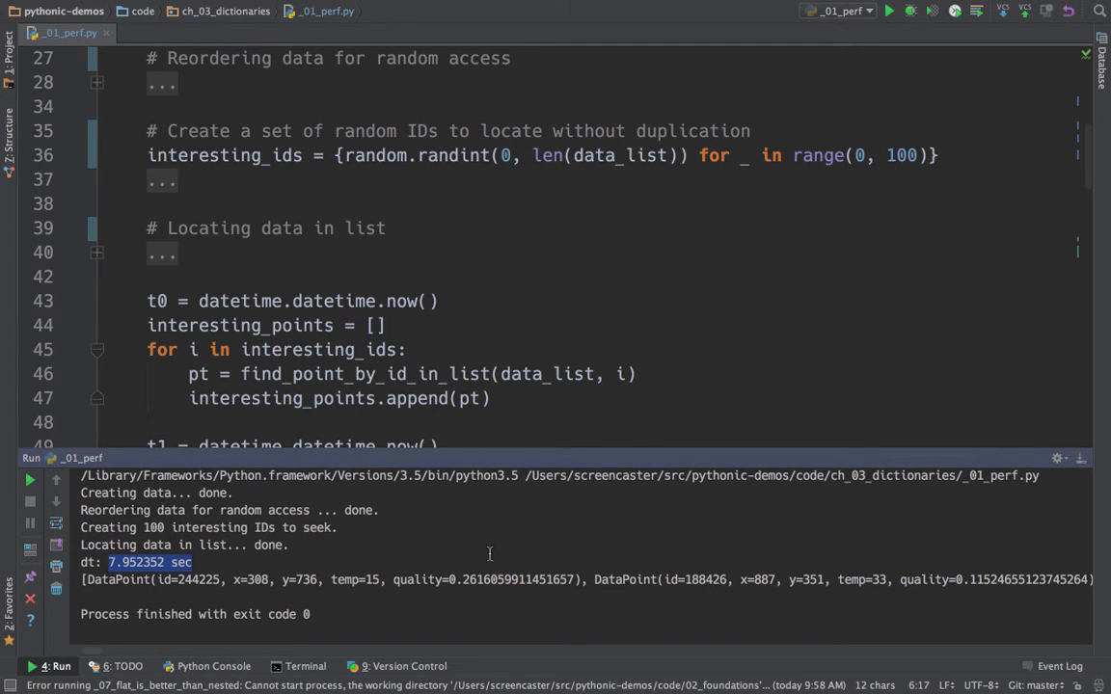
left_click(888, 11)
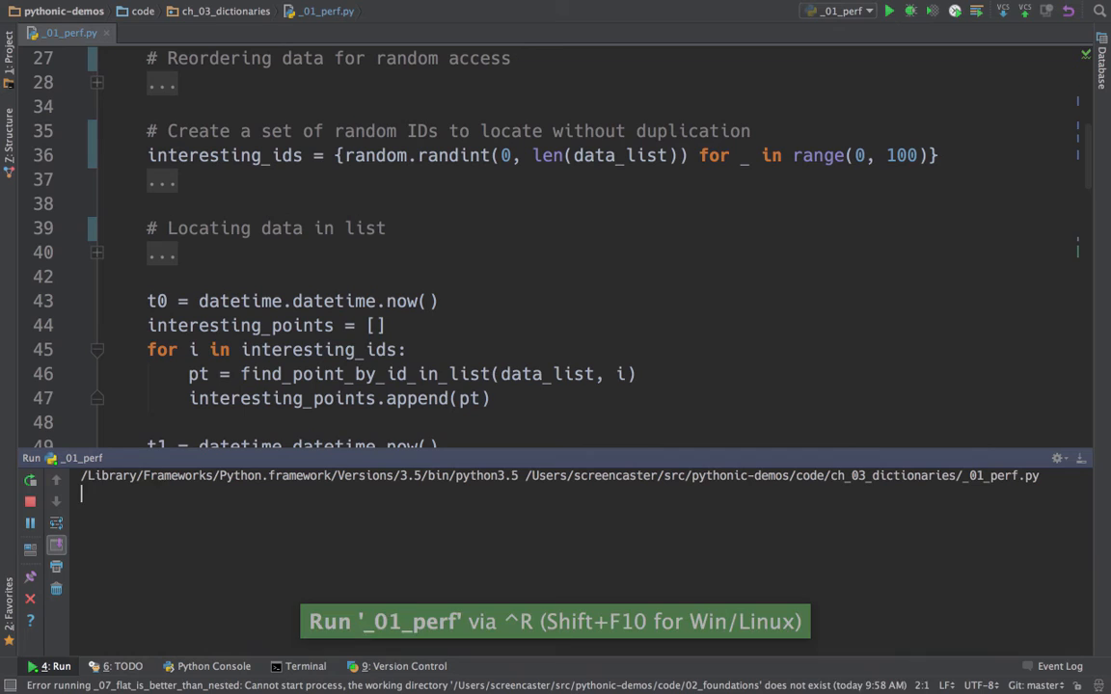
left_click(888, 11)
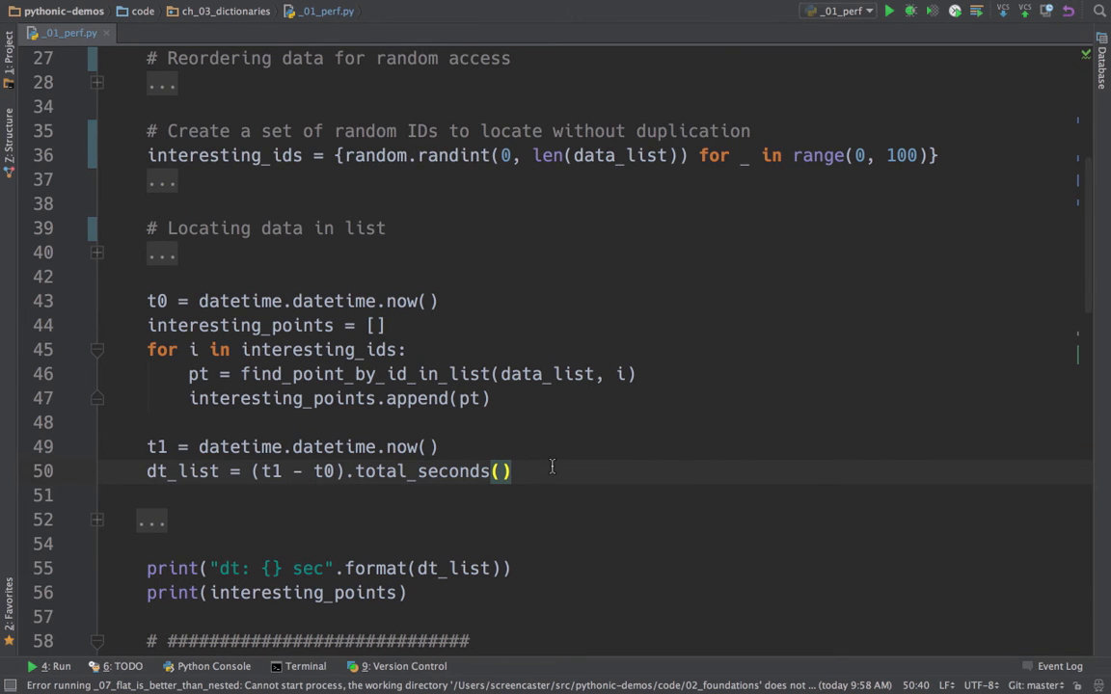
Add data_dict = {d.id: d for d in data_list} below the create-dictionary comment
scroll("down", 3)
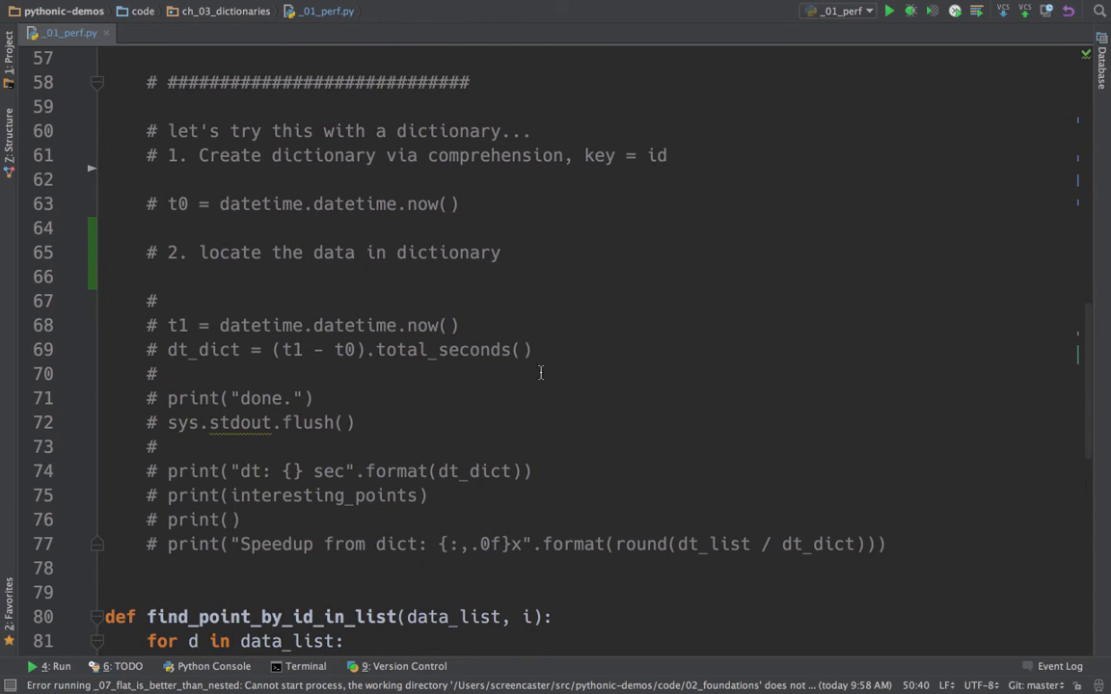
left_click(665, 156)
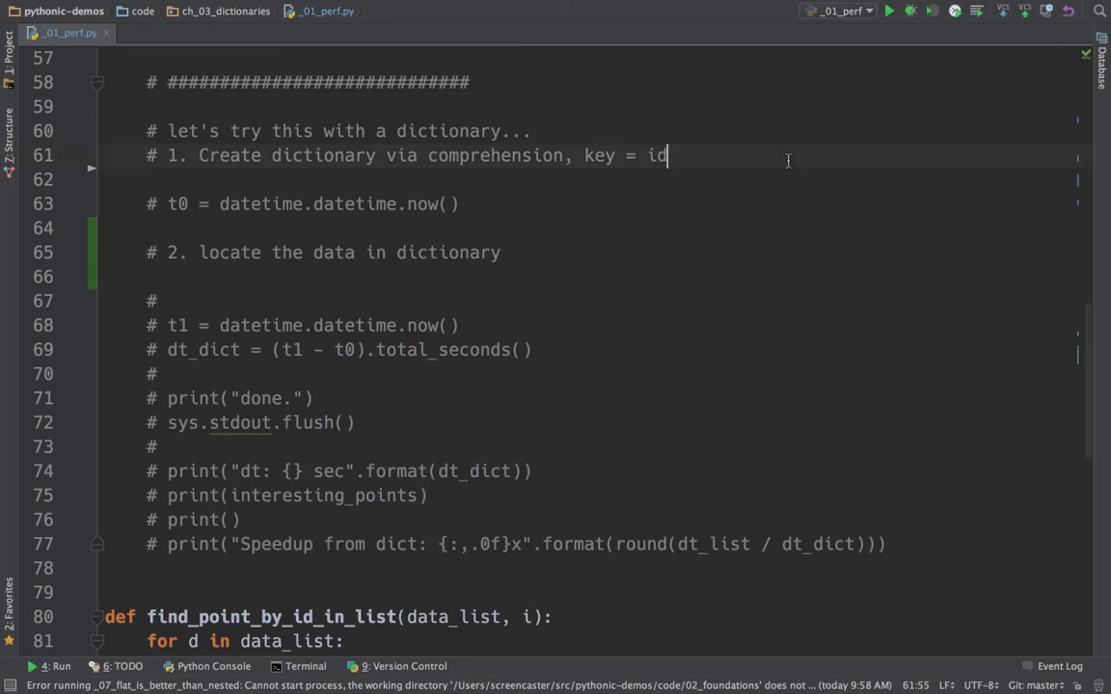
type("data_")
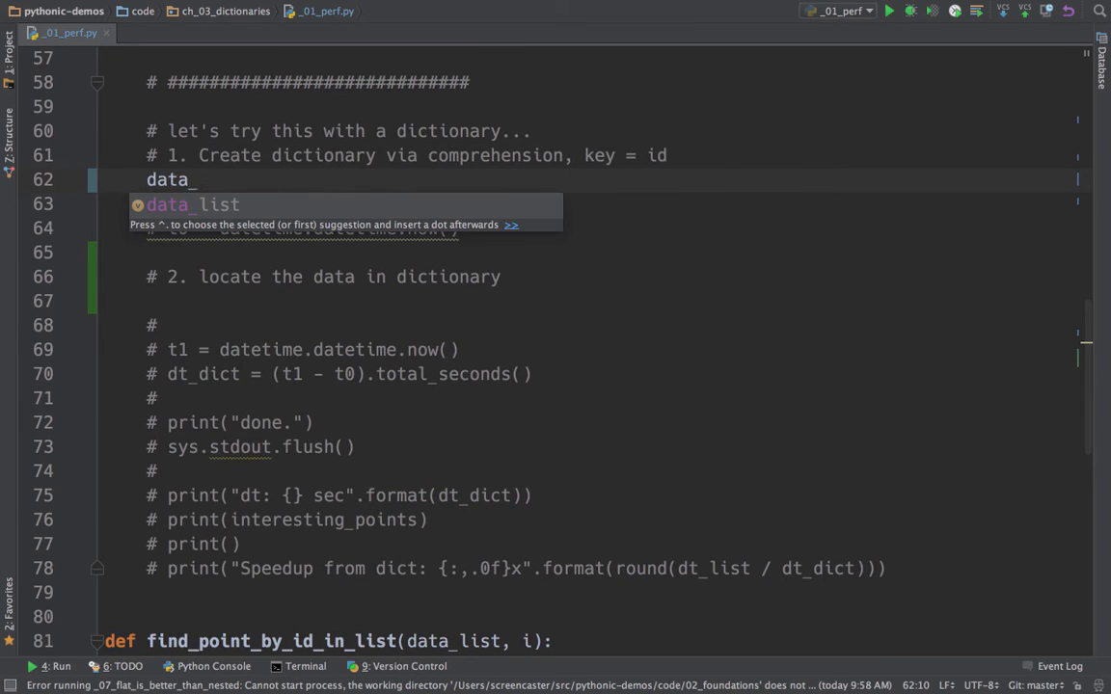
type("dict =")
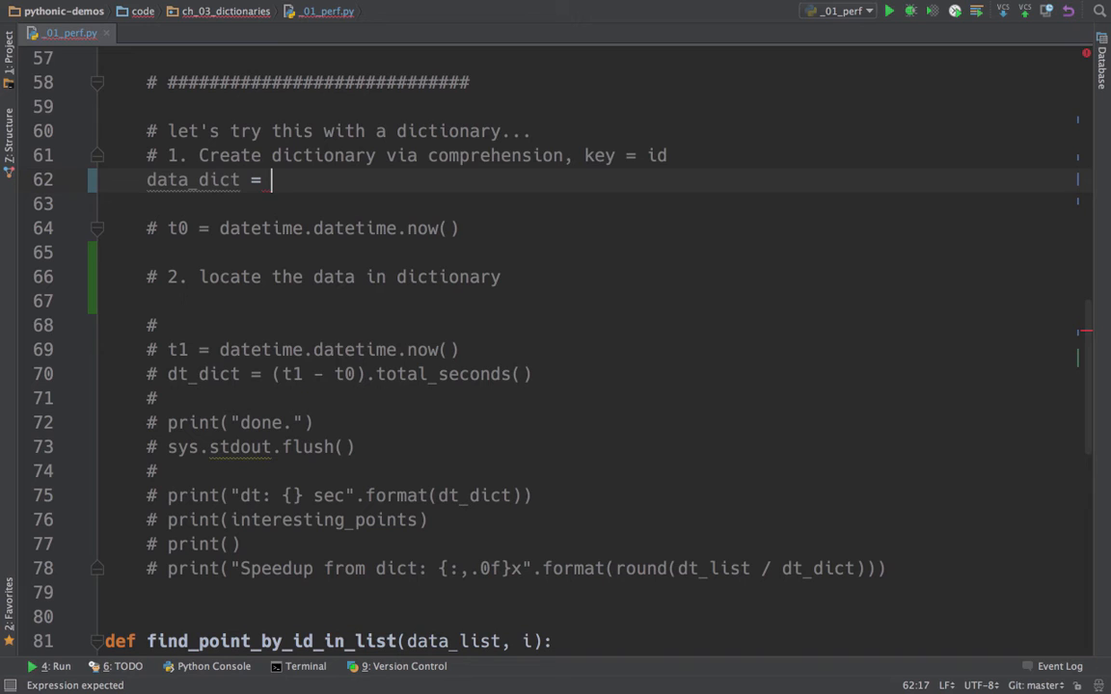
type("{}")
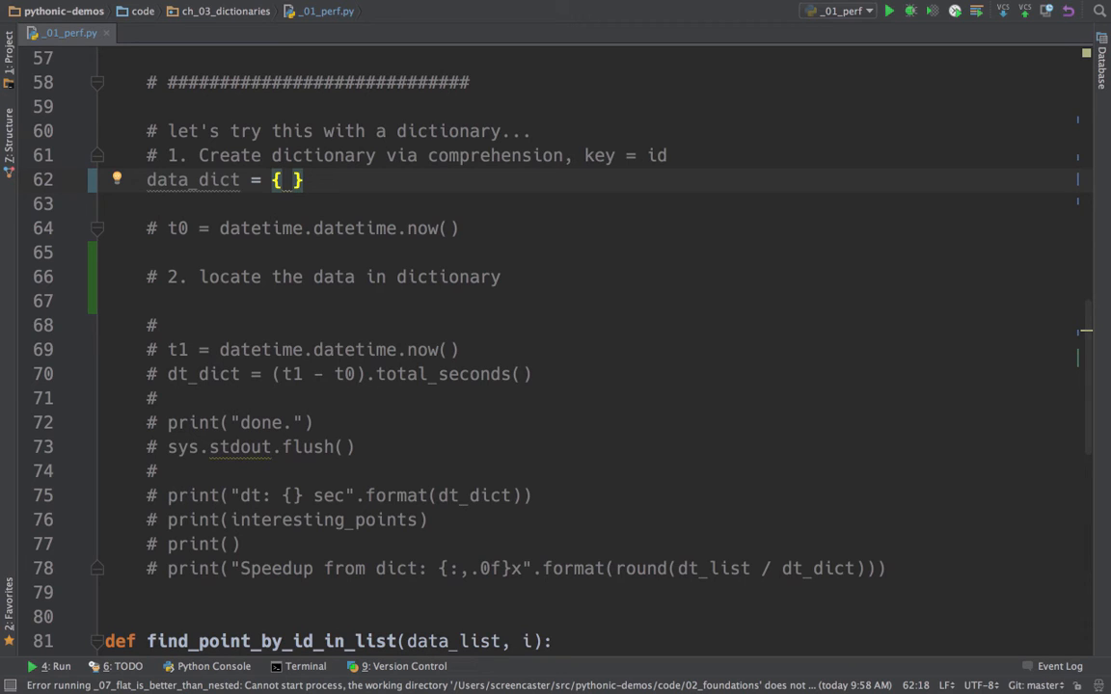
type("d.id: d")
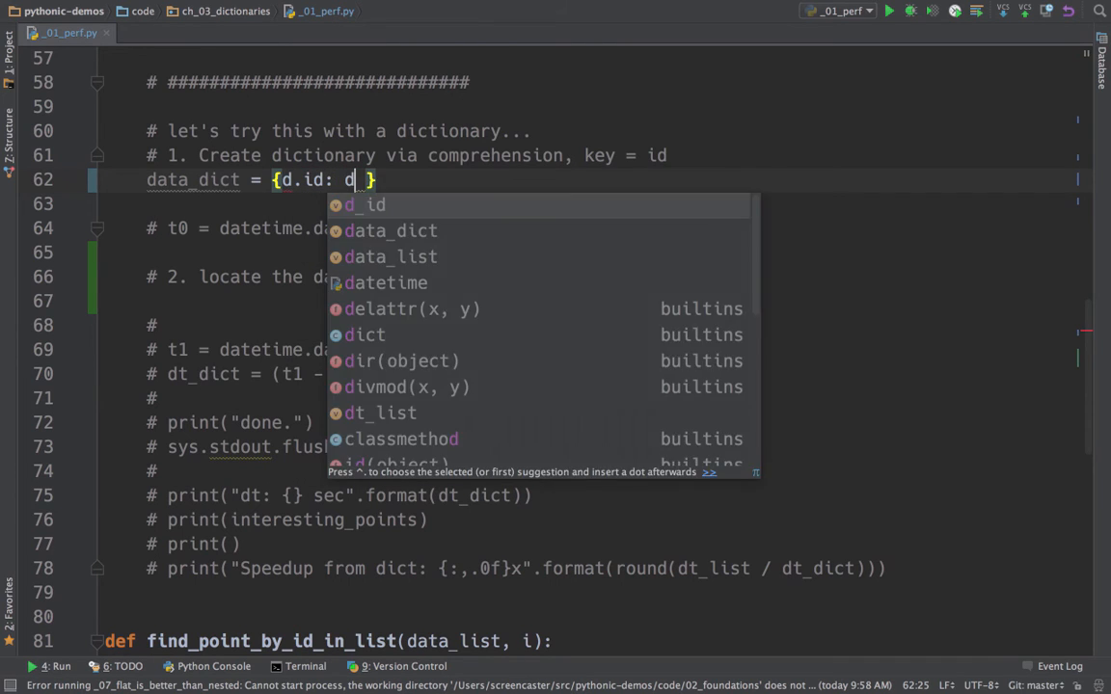
type("for d in")
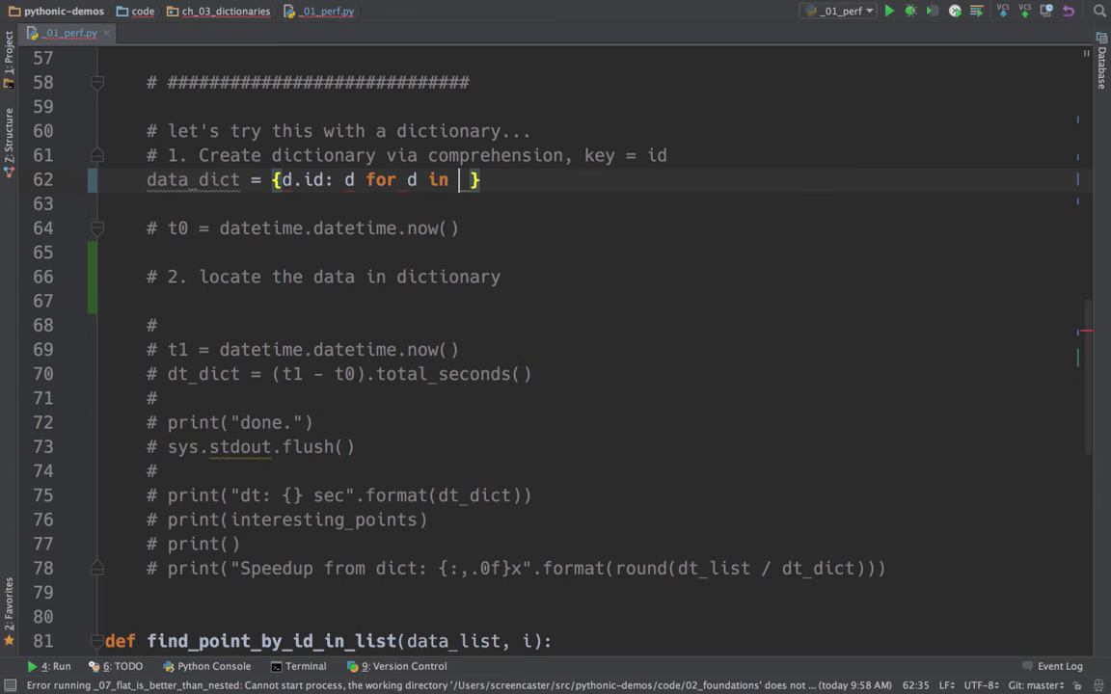
type("data_list")
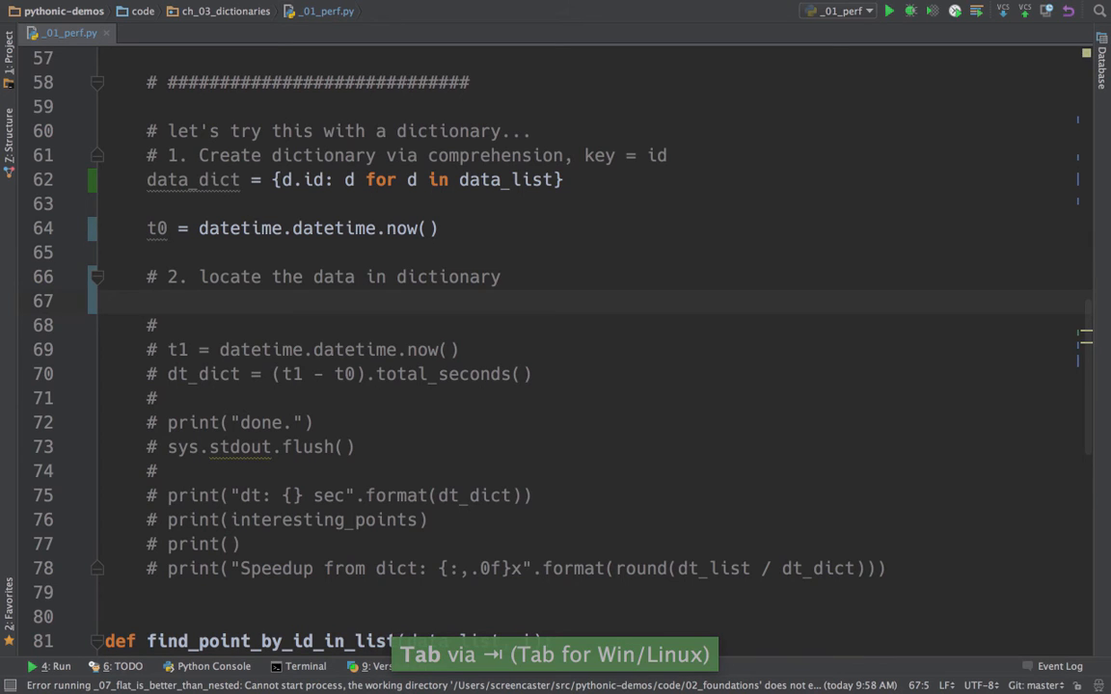
Add interesting_points.clear() and start a for loop over the interesting IDs
type("i")
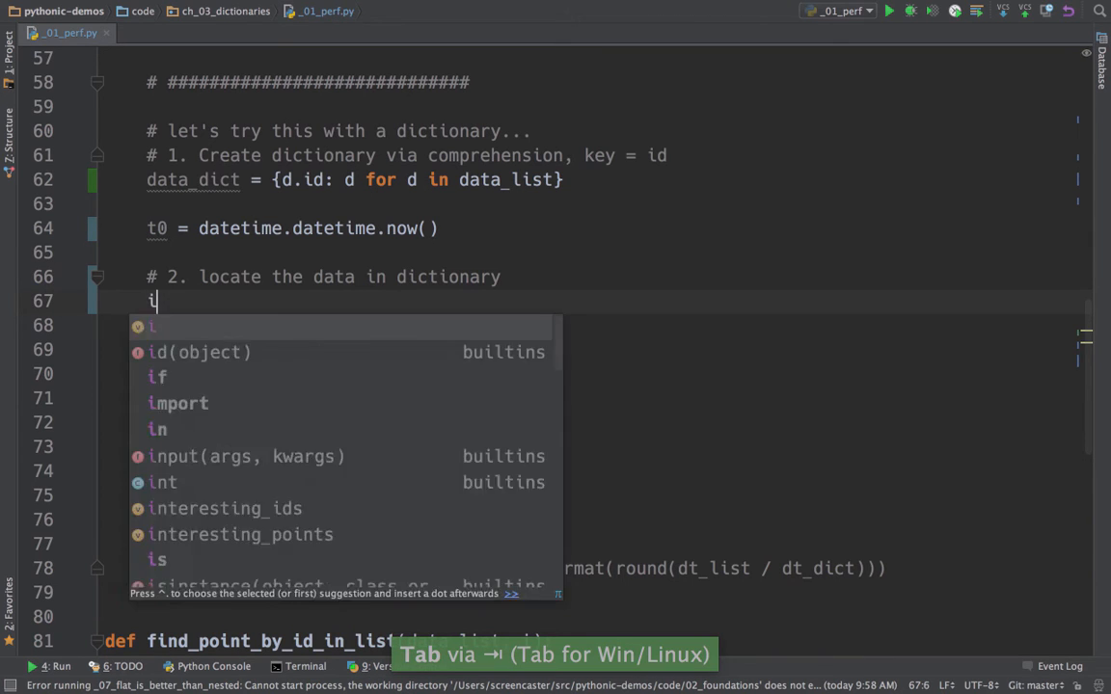
type("nteresting_points.clear(")
left_click(603, 326)
type("for")
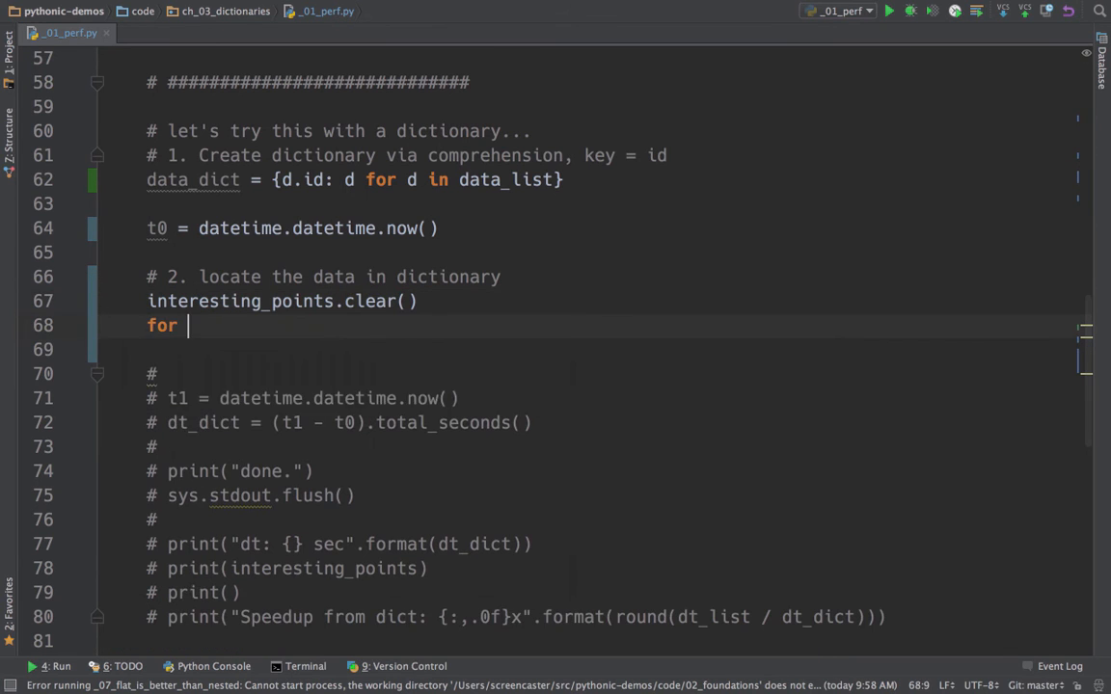
type("d_id")
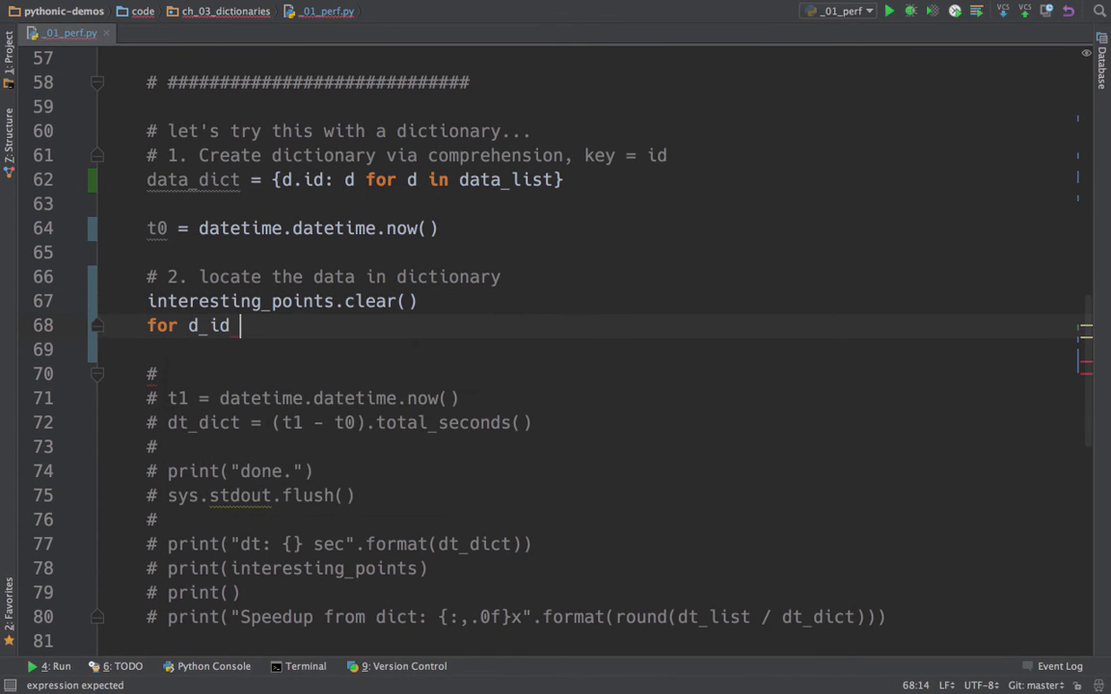
key("Backspace")
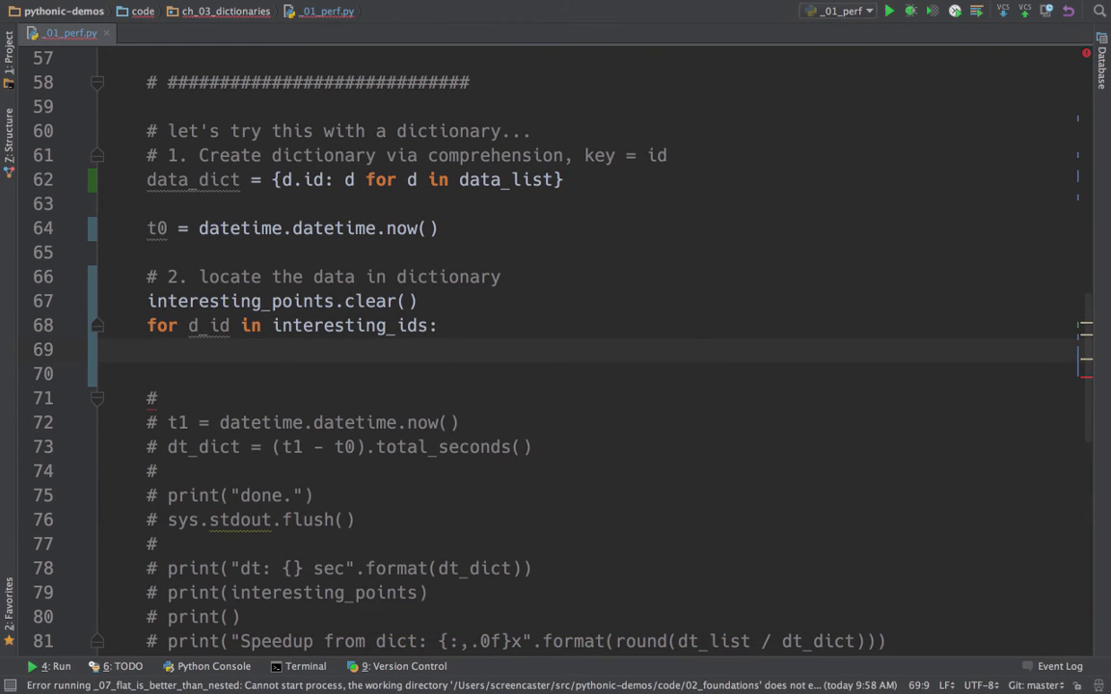
Append data_dict[d_id] for each ID and restore the timing and speedup print lines
type("d =")
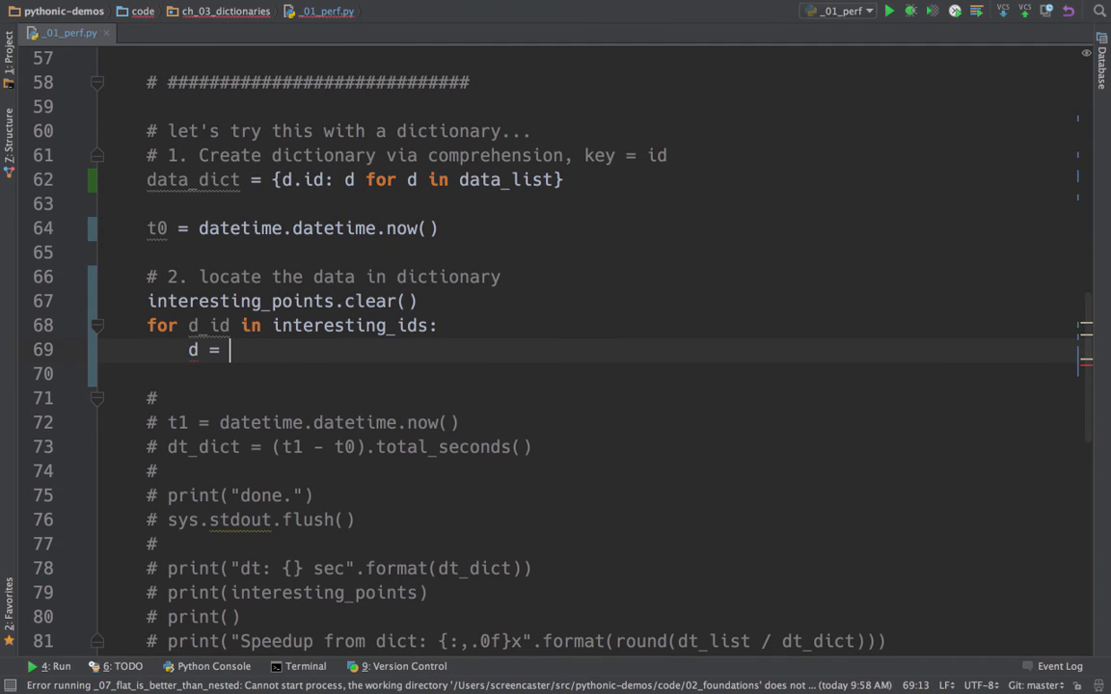
type("data_dict")
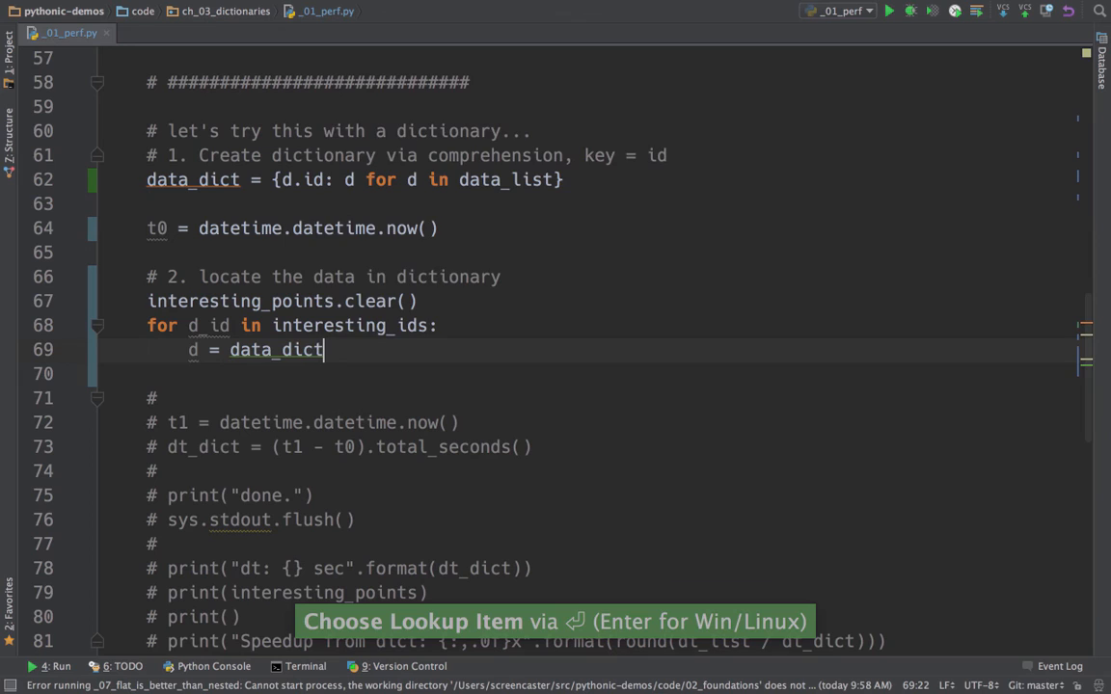
type("[id]")
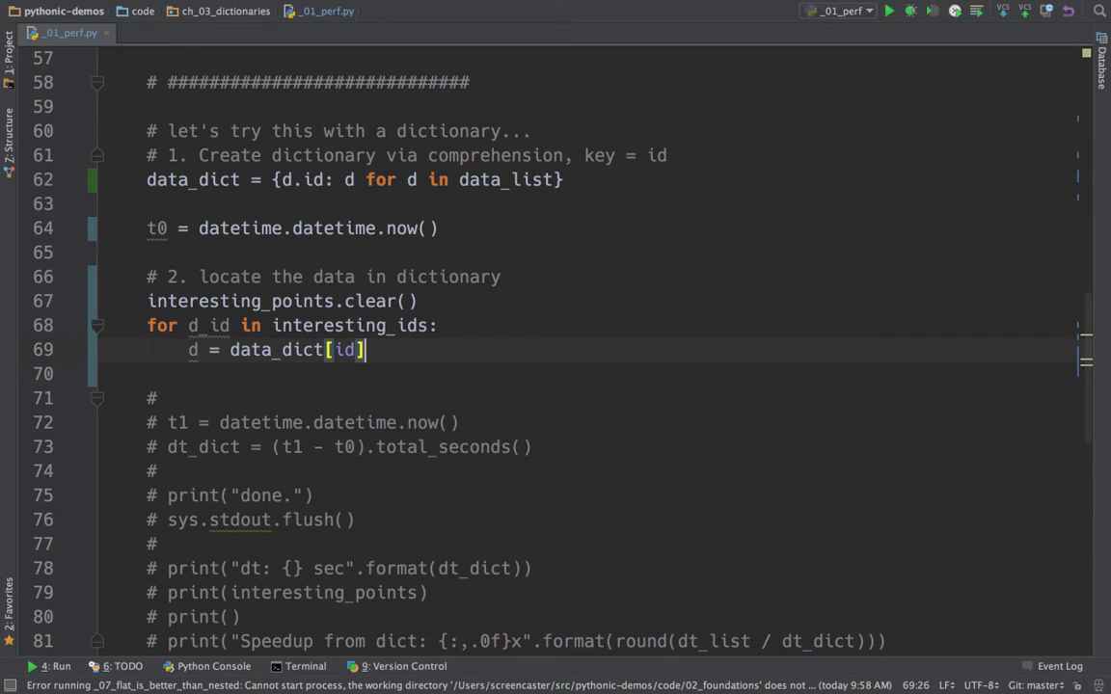
type("interesting_points.append(d")
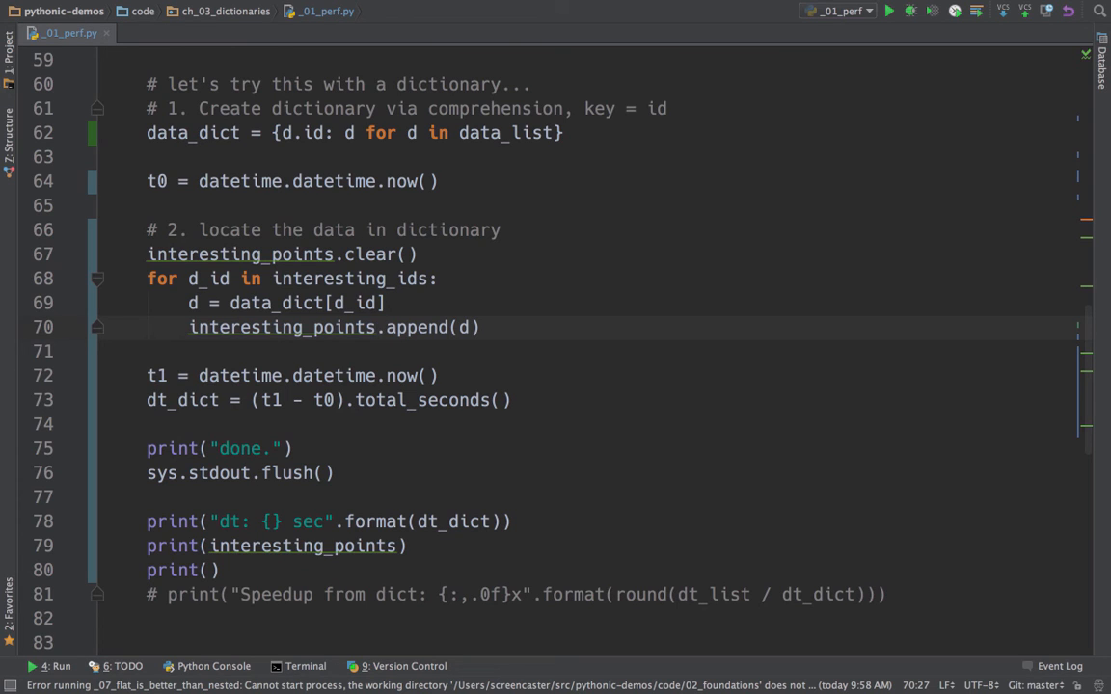
left_click(889, 10)
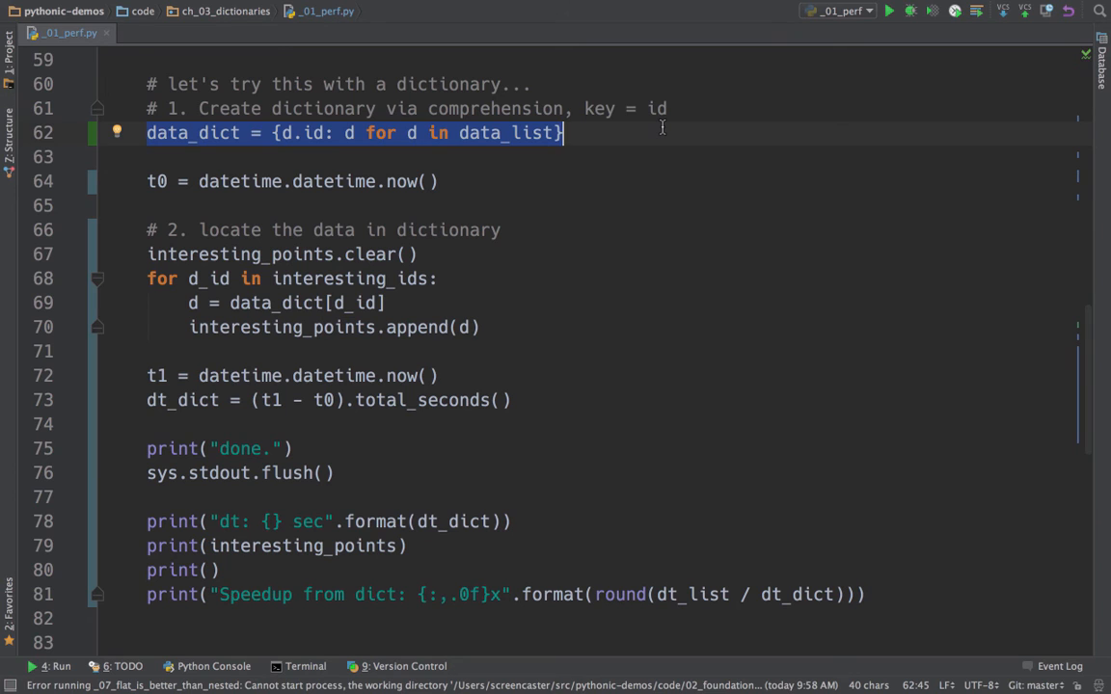
Run _01_perf: list lookup about 8.7 s, dictionary 6.8e-05 s, 128,042x speedup
left_click(888, 11)
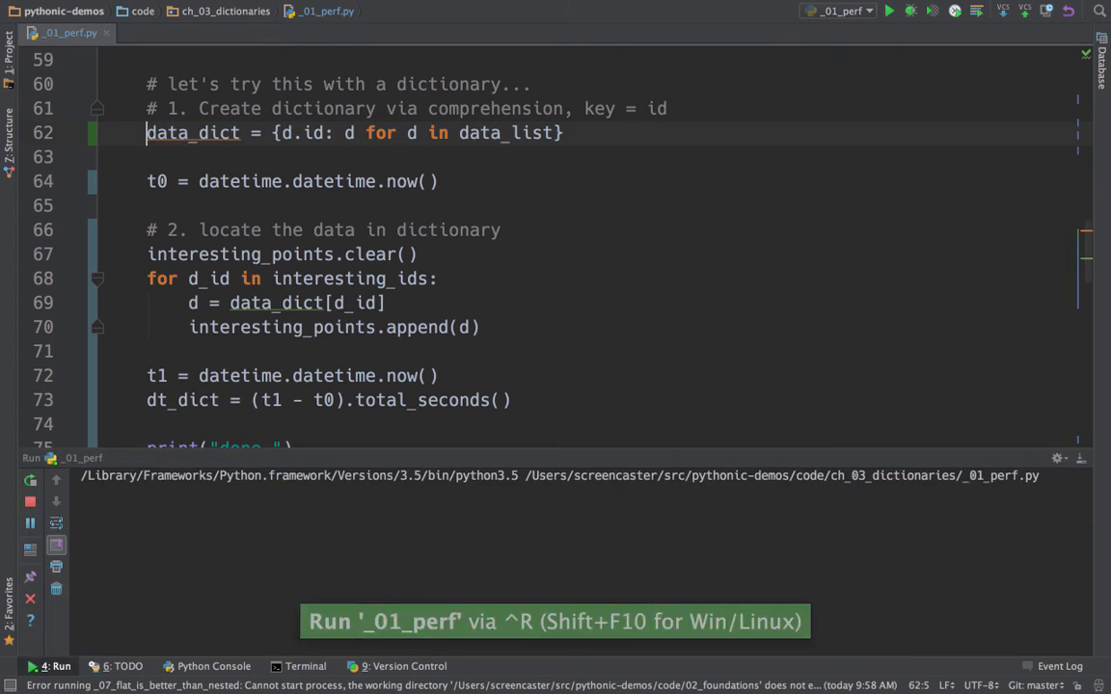
left_click(888, 10)
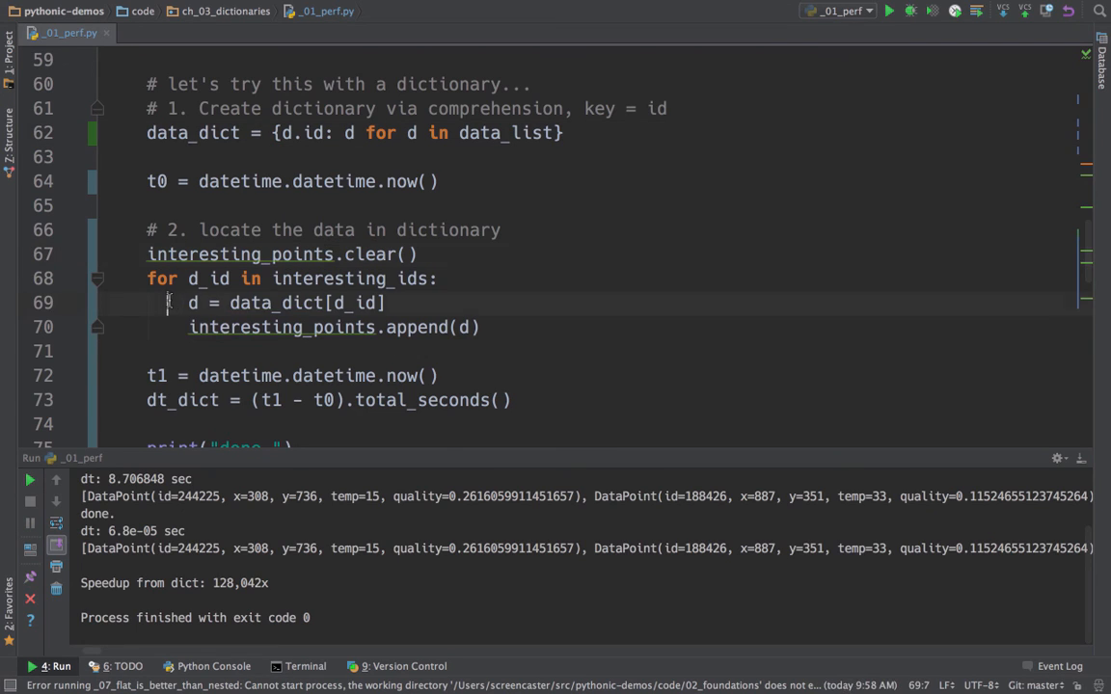
Cut the data_dict comprehension line and paste it below the t0 = datetime.datetime.now() line
left_click_drag(169, 303, 479, 327)
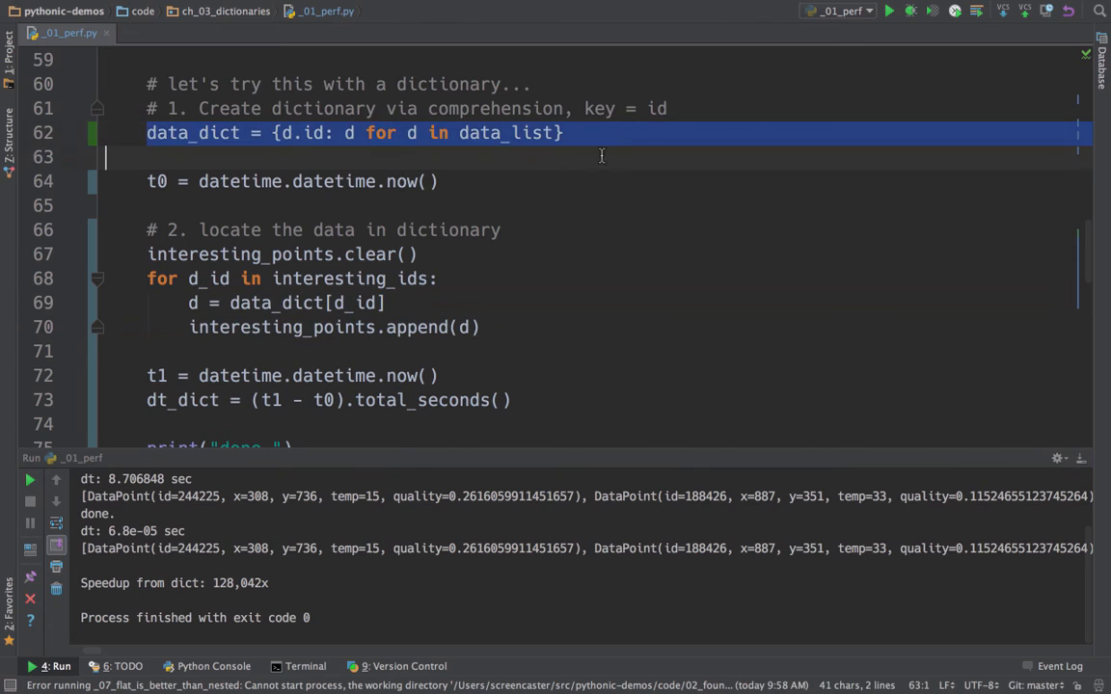
mouse_move(622, 149)
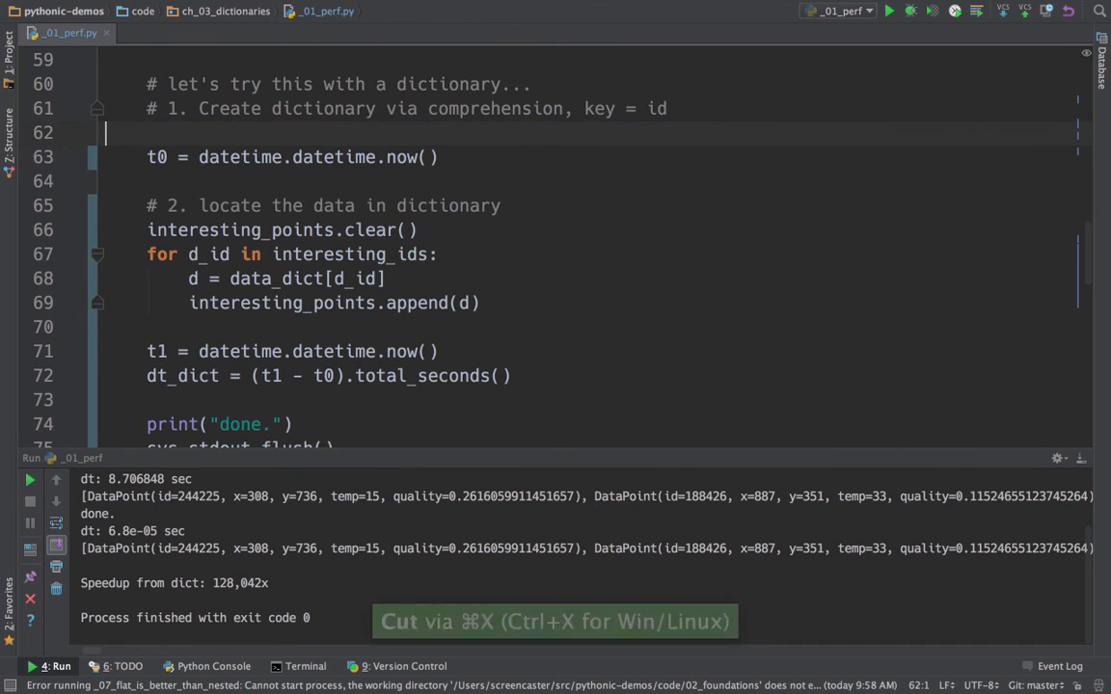
key("cmd+v")
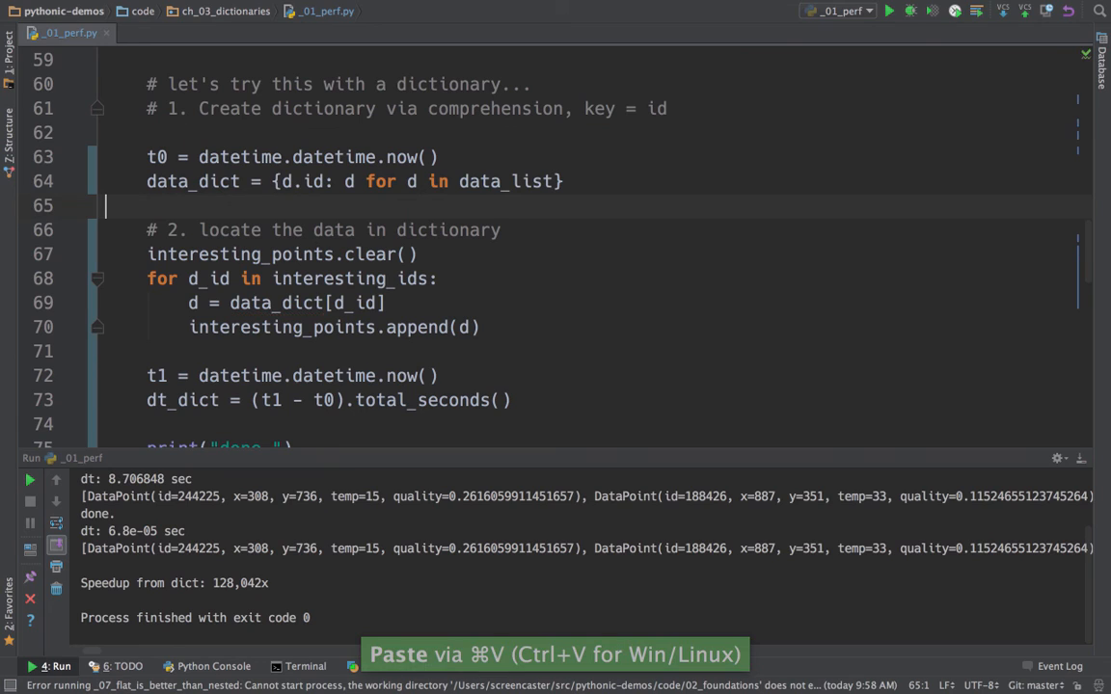